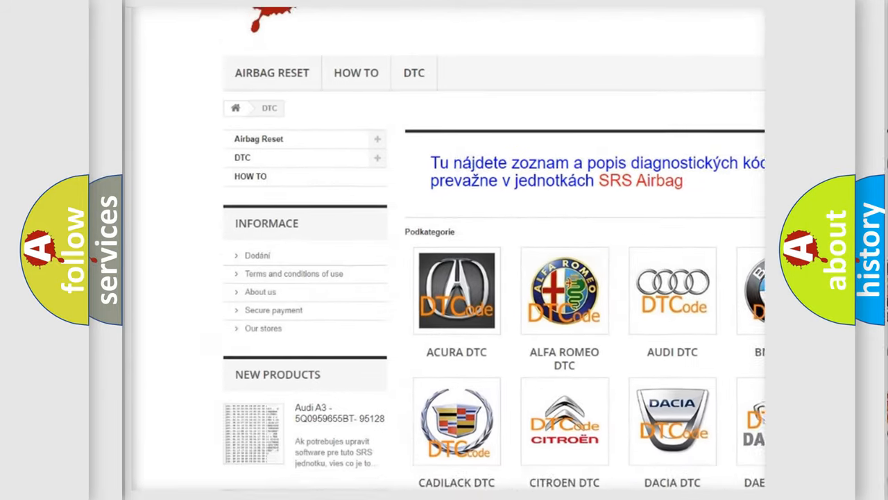
scroll(down, 3)
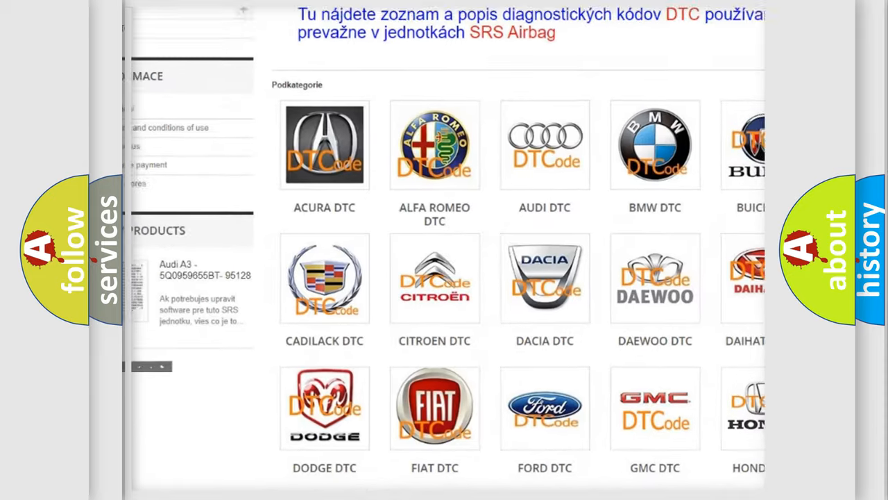